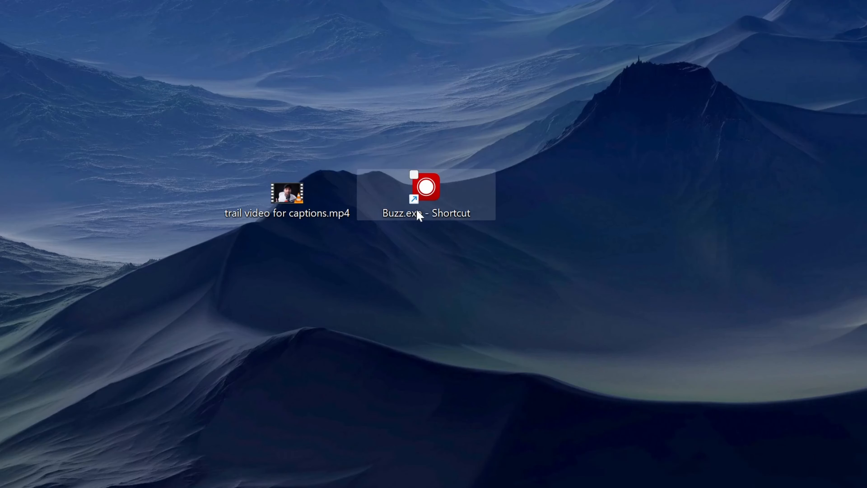
{"action": "mouse_move", "coordinate": [417, 207]}
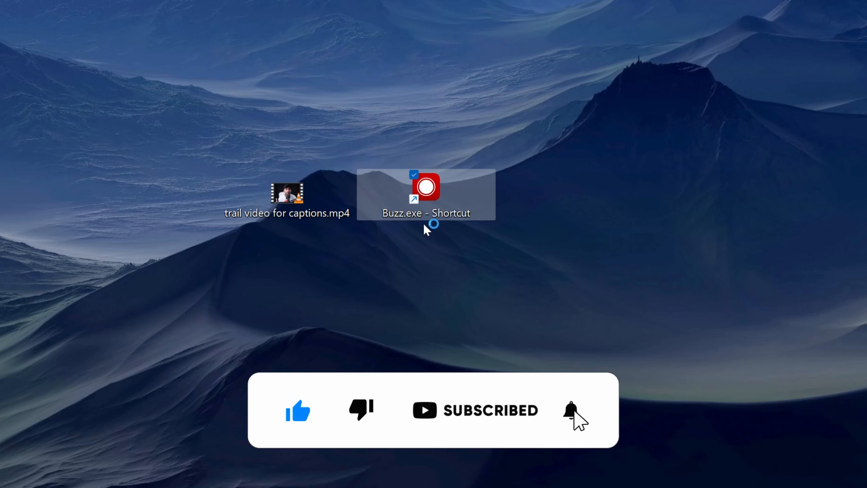
Launch Buzz from its desktop shortcut, showing the empty transcription list
{"action": "double_click", "coordinate": [426, 187]}
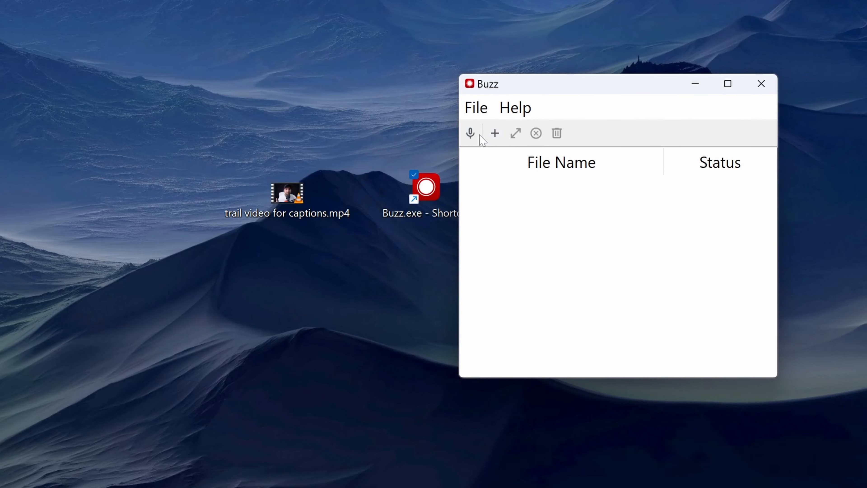
Add 'trail video for captions.mp4' for transcription, filtering to All files to find it
{"action": "left_click", "coordinate": [494, 133]}
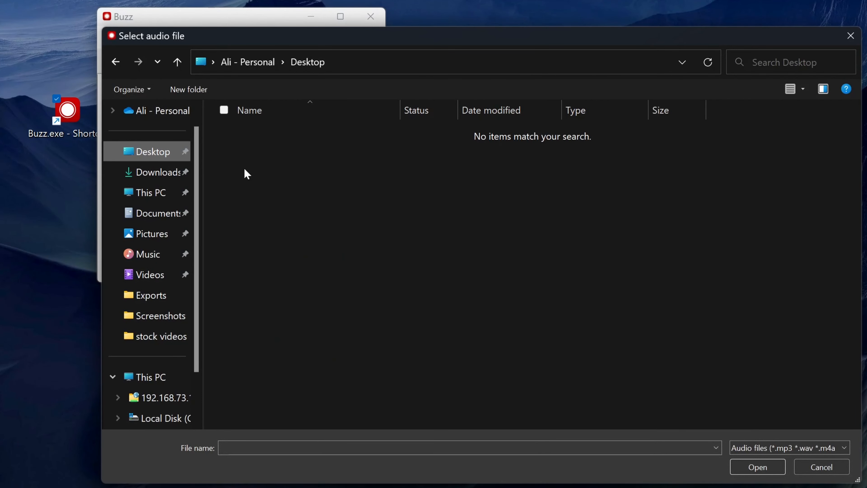
{"action": "left_click", "coordinate": [788, 448]}
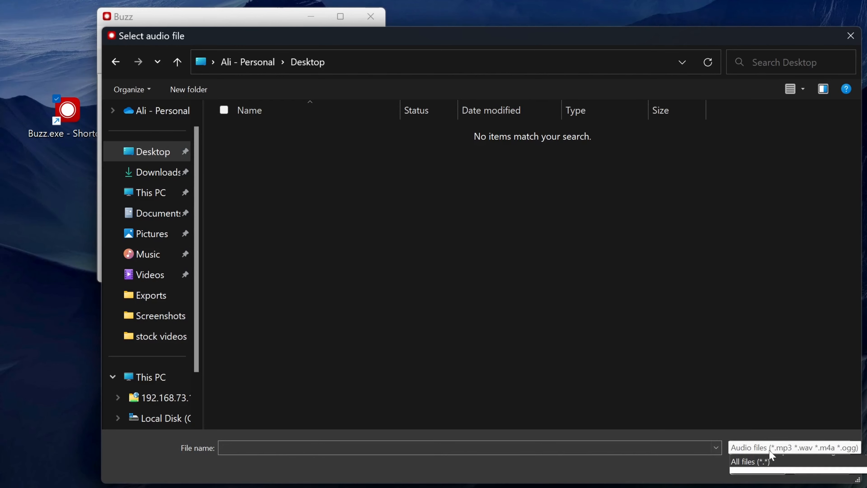
{"action": "left_click", "coordinate": [750, 461]}
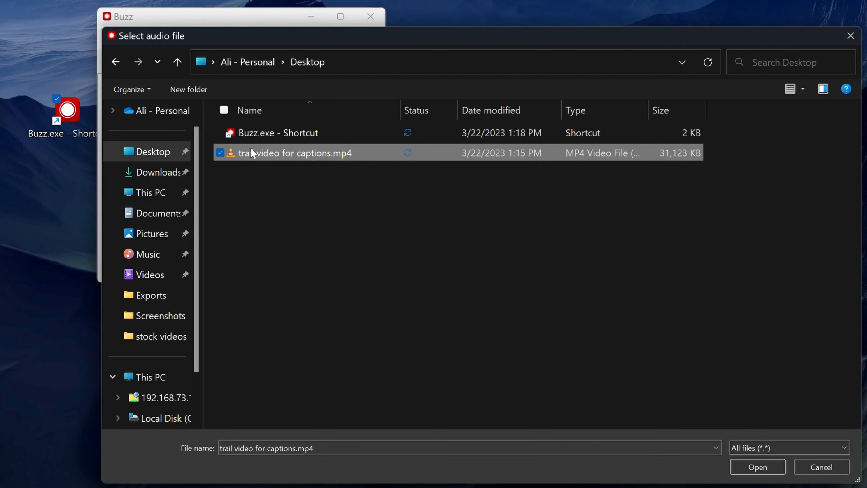
{"action": "left_click", "coordinate": [756, 467]}
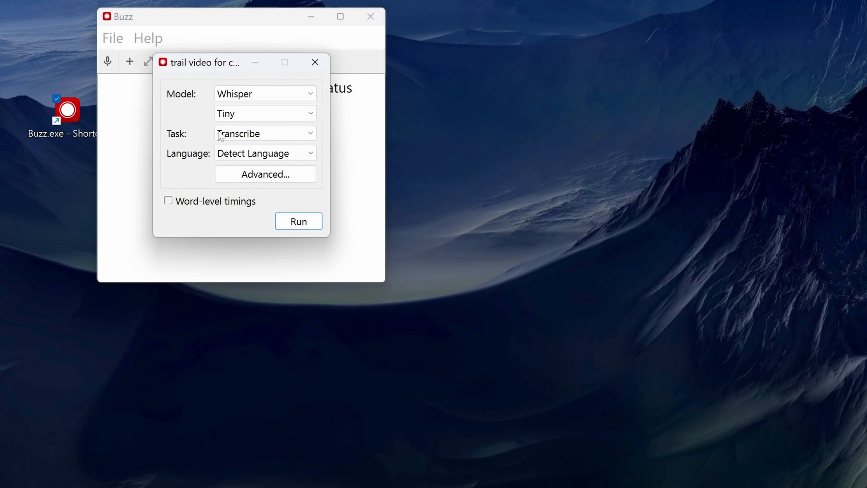
Use the Whisper model at Base size with word-level timings turned on
{"action": "left_click", "coordinate": [264, 94]}
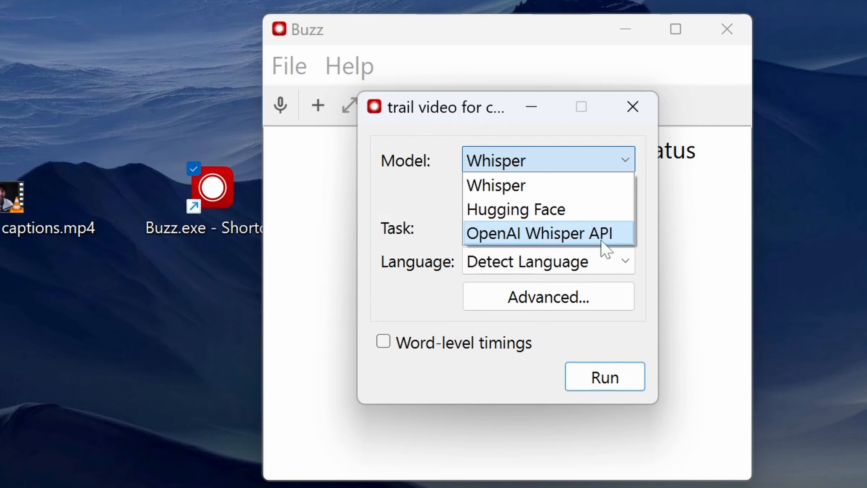
{"action": "left_click", "coordinate": [495, 185]}
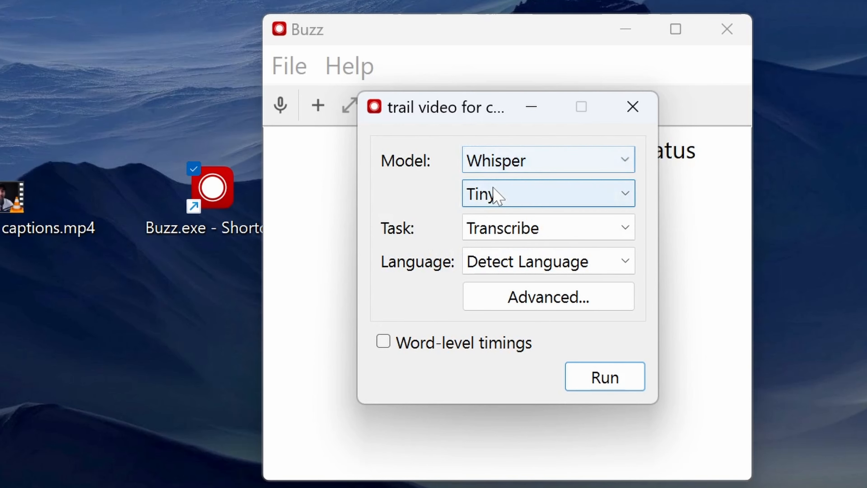
{"action": "left_click", "coordinate": [548, 193]}
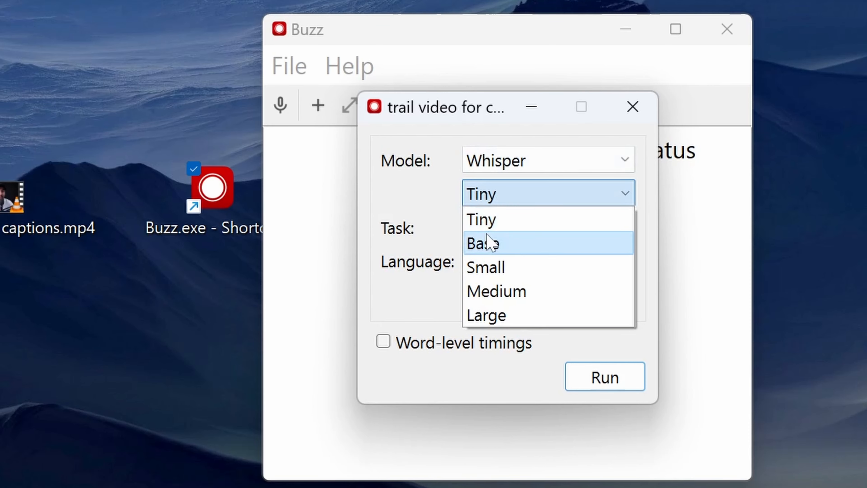
{"action": "left_click", "coordinate": [483, 243]}
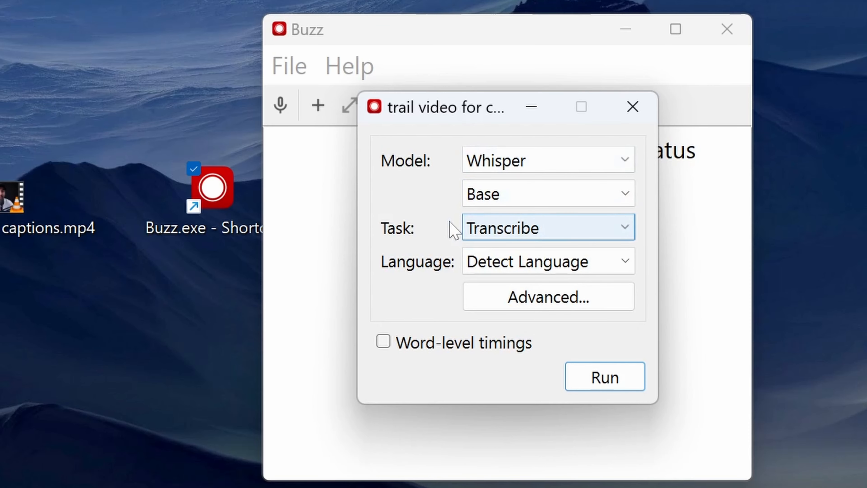
{"action": "left_click", "coordinate": [548, 227]}
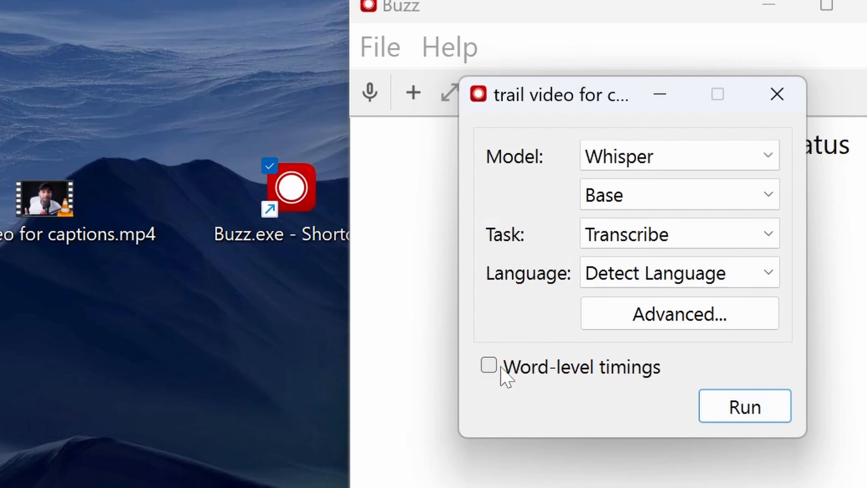
{"action": "mouse_move", "coordinate": [510, 385]}
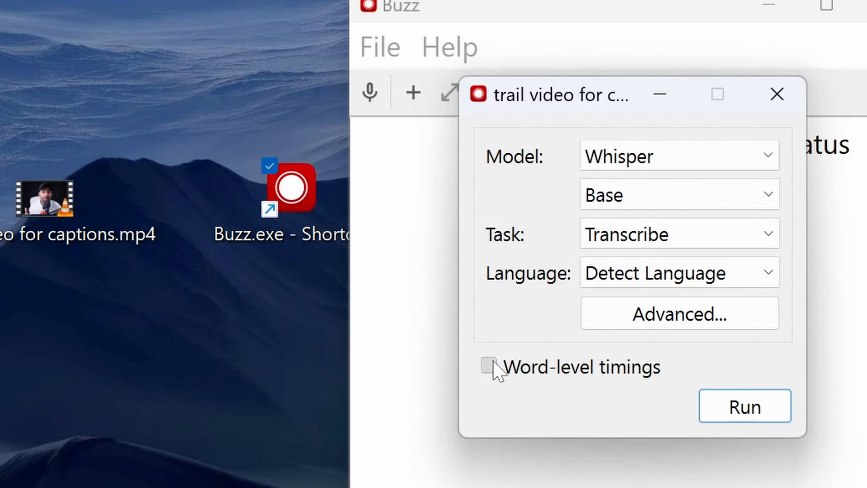
{"action": "left_click", "coordinate": [487, 366]}
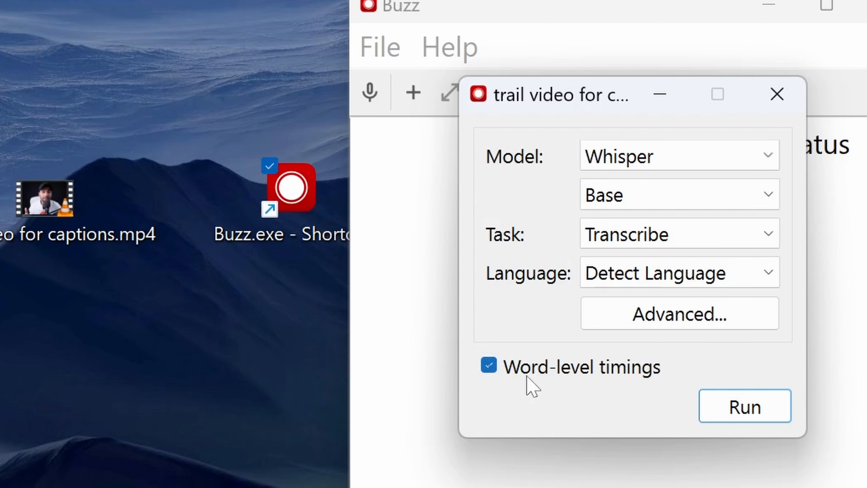
{"action": "mouse_move", "coordinate": [660, 386]}
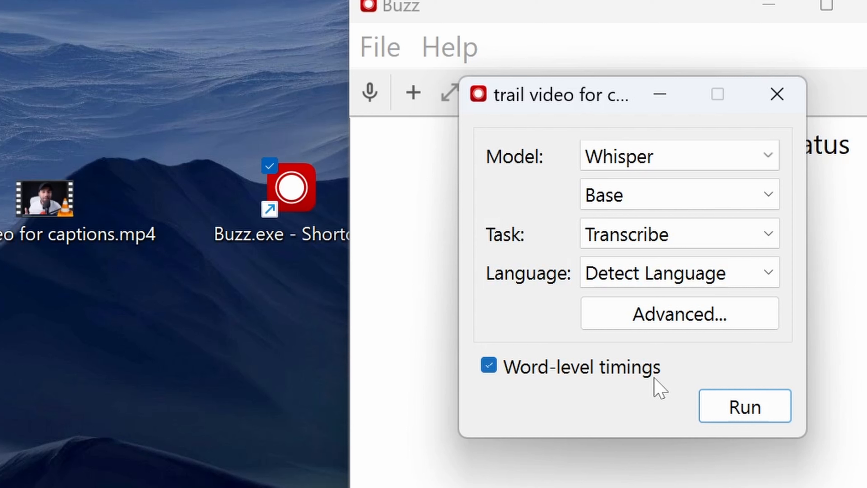
{"action": "mouse_move", "coordinate": [552, 384]}
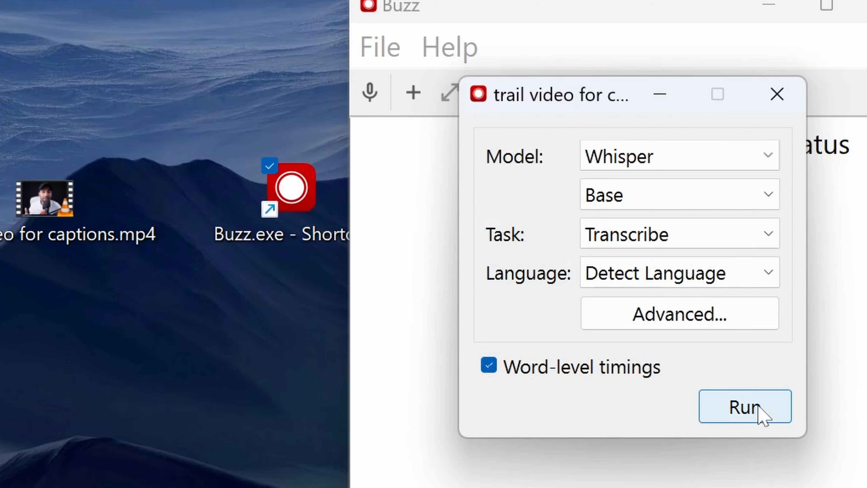
Run the transcription and wait for the video's status to read Completed
{"action": "left_click", "coordinate": [745, 407]}
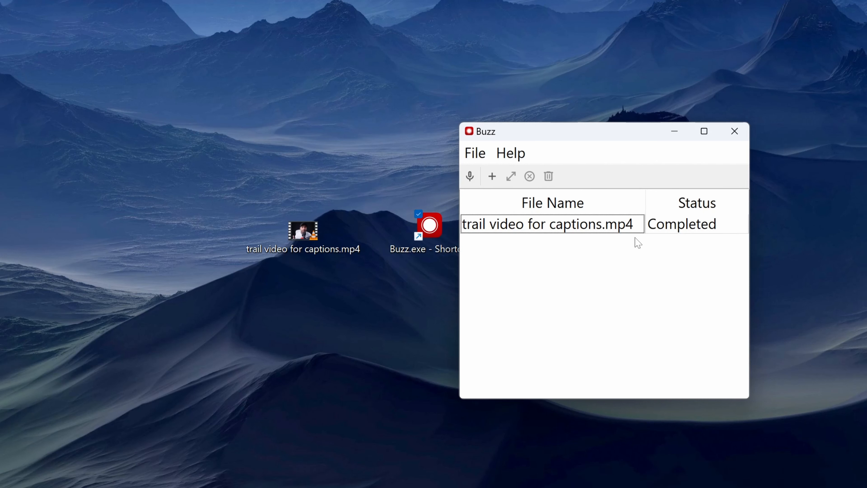
{"action": "mouse_move", "coordinate": [662, 232]}
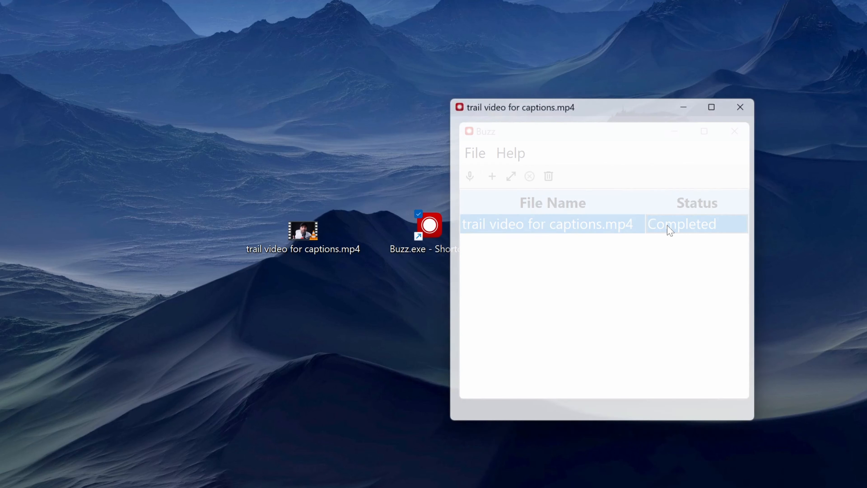
Export the finished transcript as an SRT file, then close the transcript and Buzz
{"action": "double_click", "coordinate": [548, 223]}
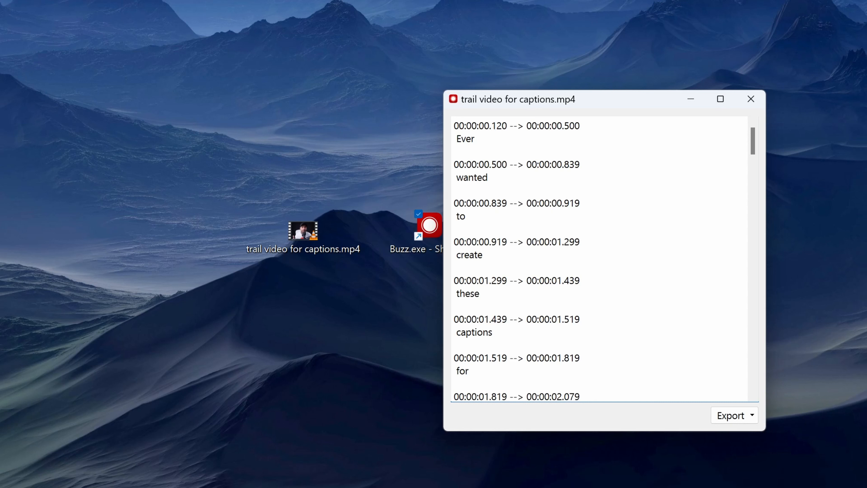
{"action": "left_click", "coordinate": [751, 415]}
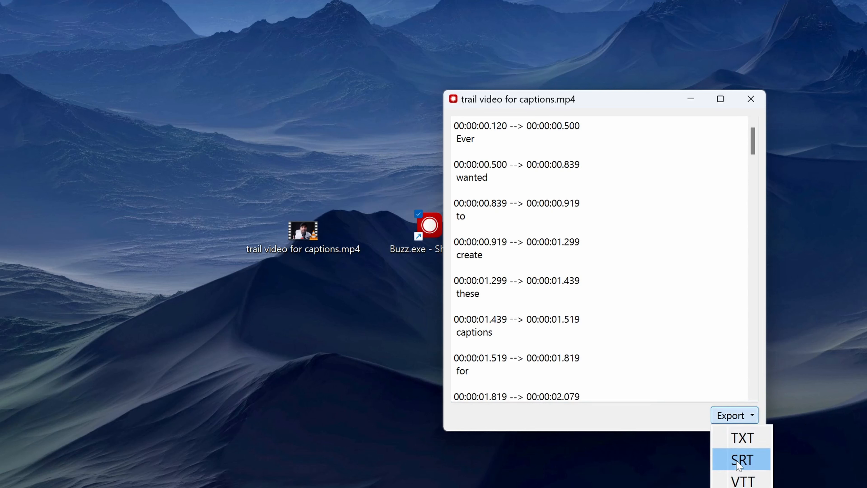
{"action": "mouse_move", "coordinate": [729, 467]}
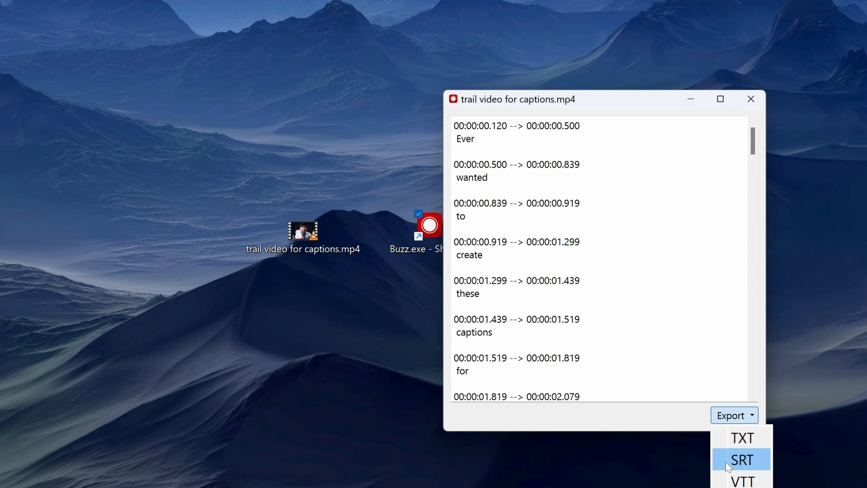
{"action": "left_click", "coordinate": [741, 460]}
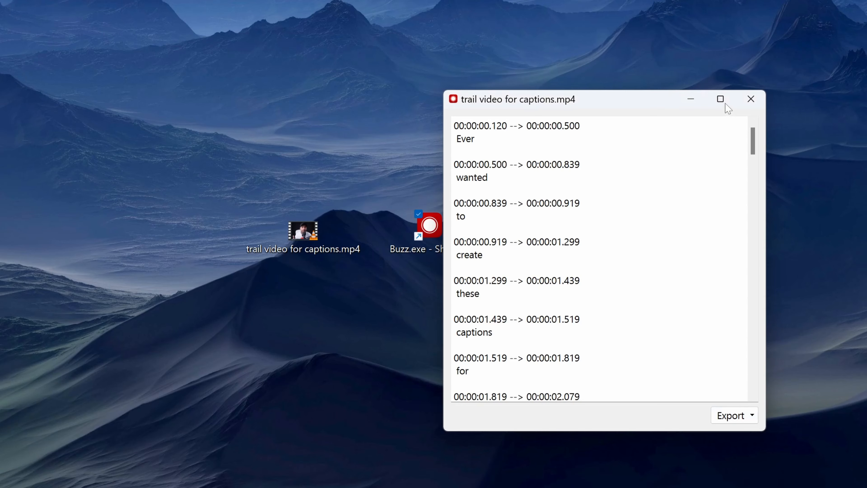
{"action": "left_click", "coordinate": [751, 99]}
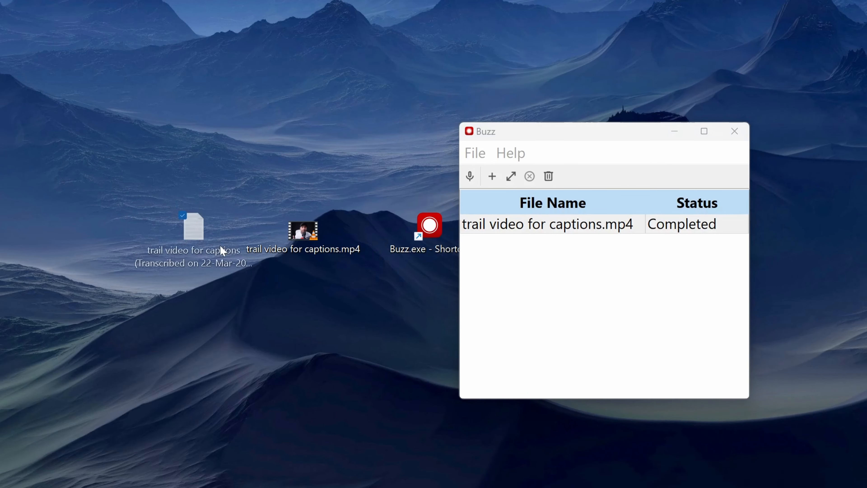
{"action": "left_click", "coordinate": [734, 131]}
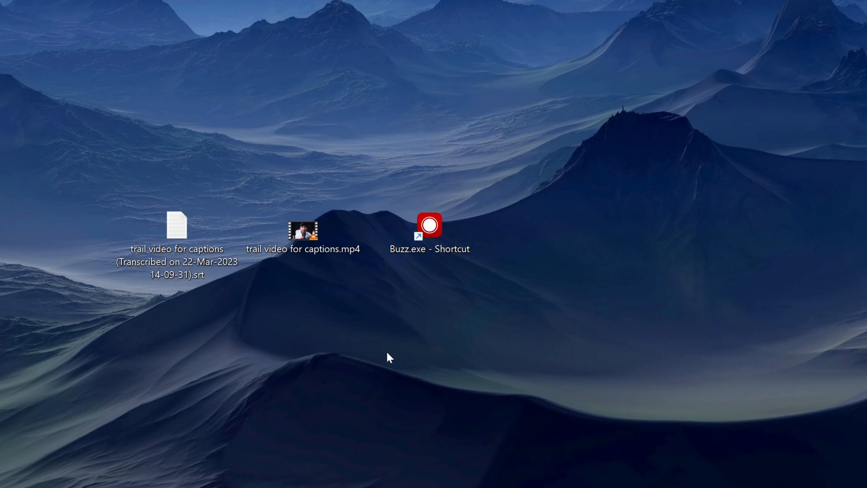
View the new SRT file in Notepad to check its word-by-word timed captions
{"action": "left_click", "coordinate": [175, 226]}
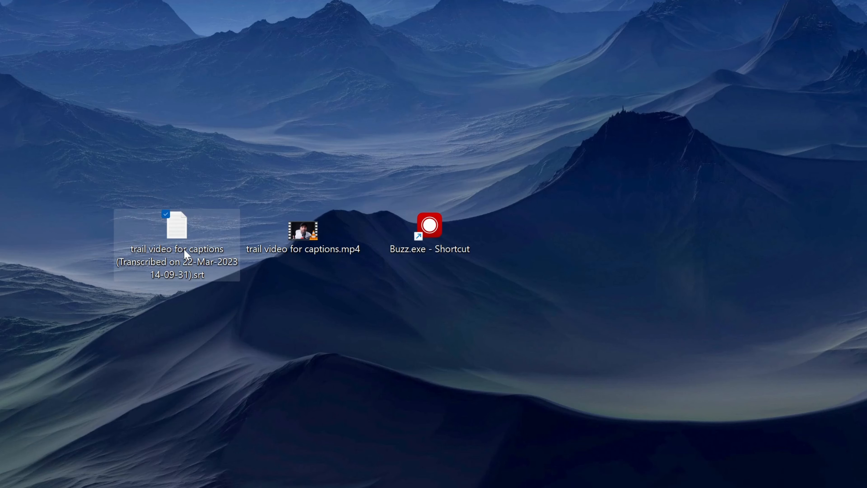
{"action": "double_click", "coordinate": [176, 226]}
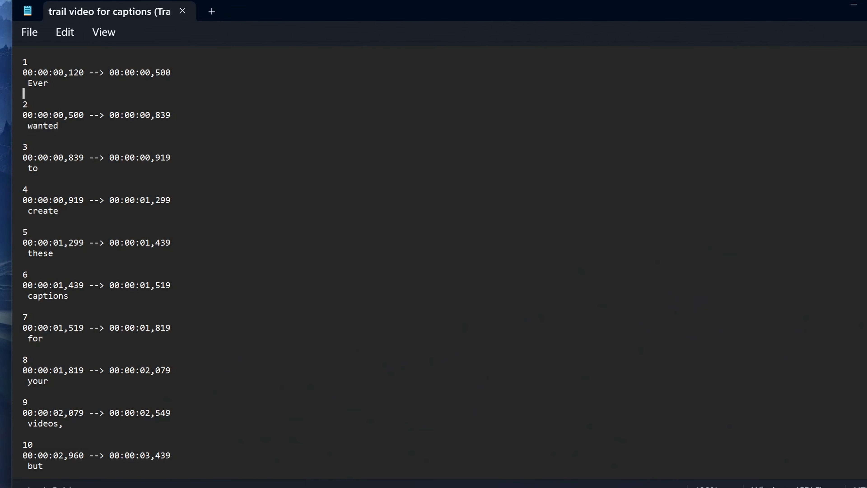
{"action": "left_click", "coordinate": [57, 211]}
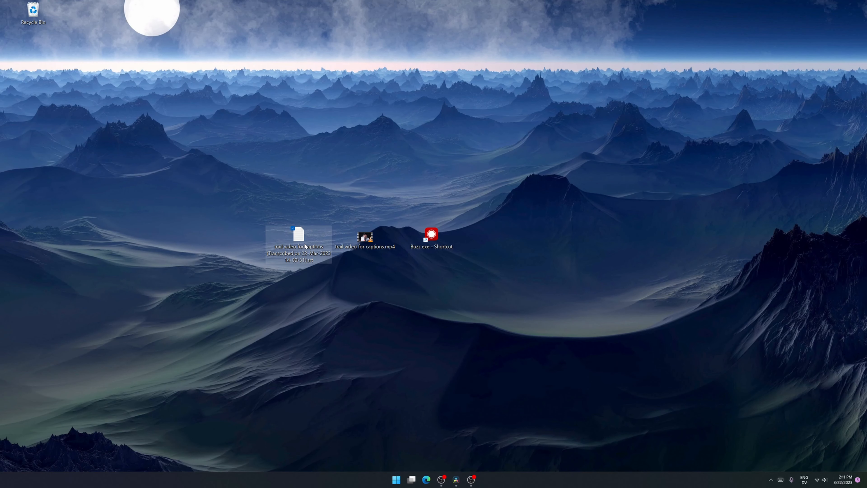
{"action": "mouse_move", "coordinate": [319, 271]}
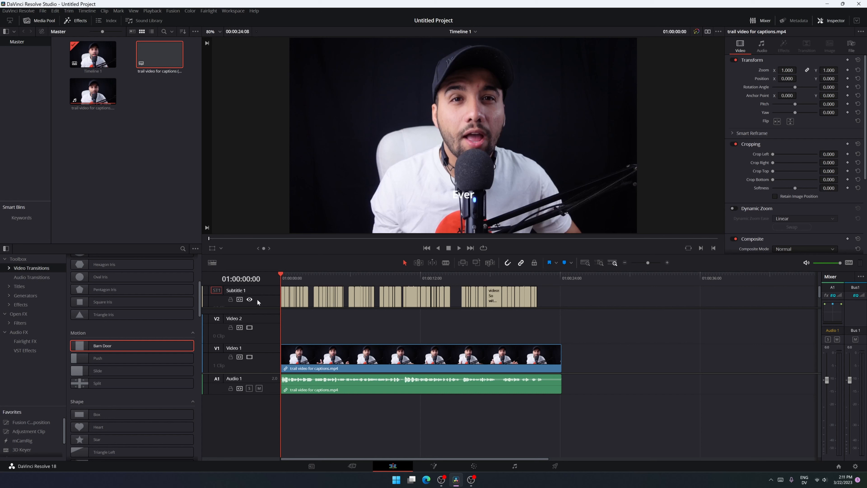
{"action": "mouse_move", "coordinate": [338, 325]}
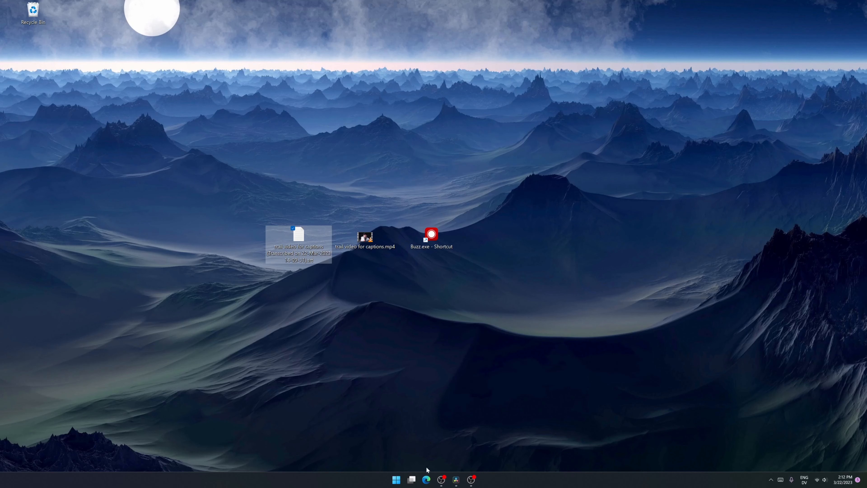
Search for 'subsimple' in Edge and go to the SubSimple converter page
{"action": "left_click", "coordinate": [426, 480]}
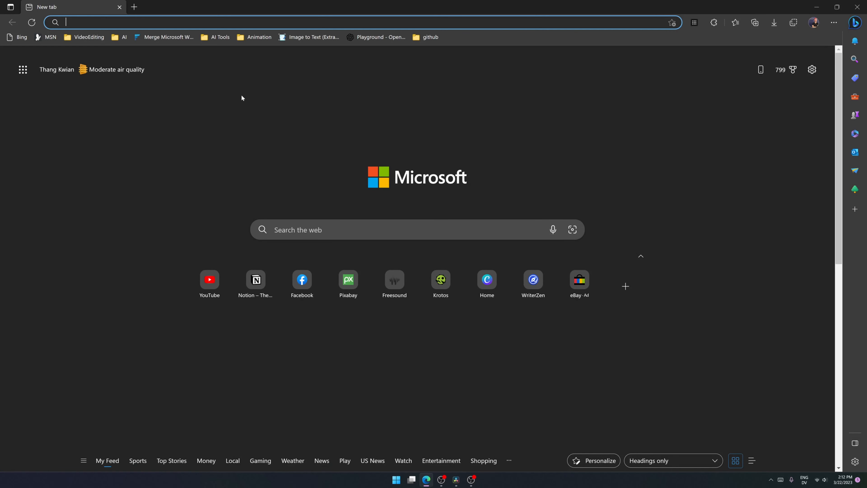
{"action": "type", "text": "subsimple"}
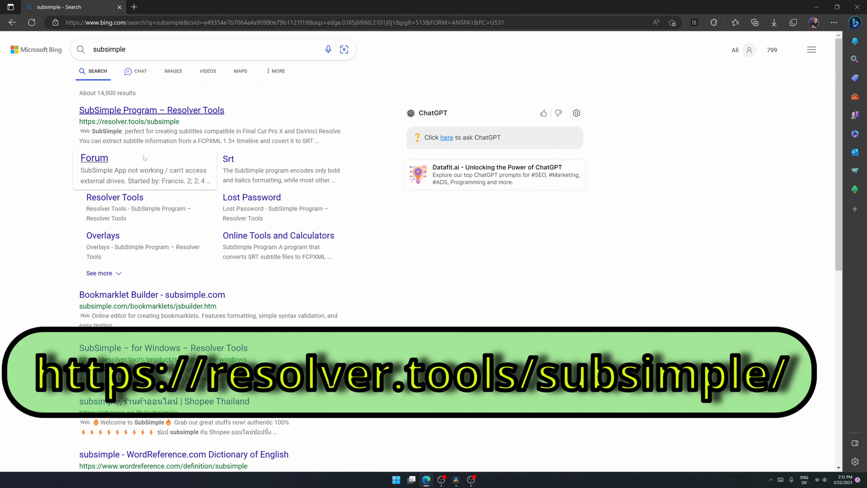
{"action": "left_click", "coordinate": [150, 109]}
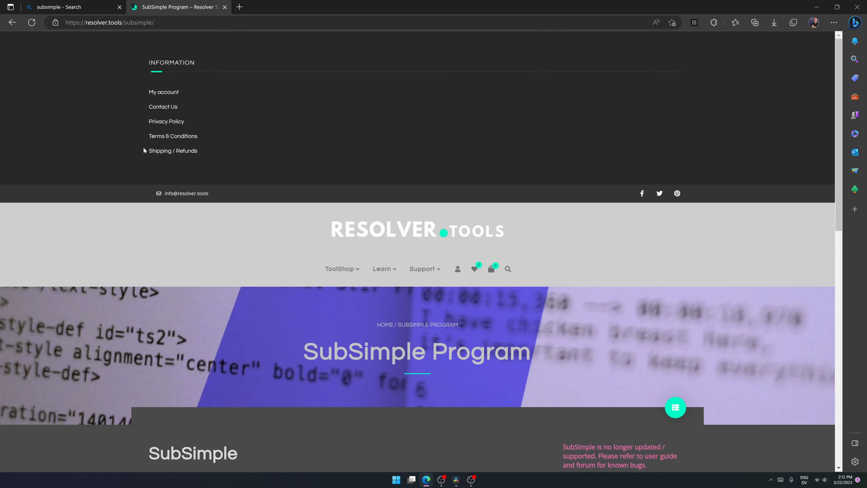
{"action": "scroll", "scroll_direction": "down", "scroll_amount": 3}
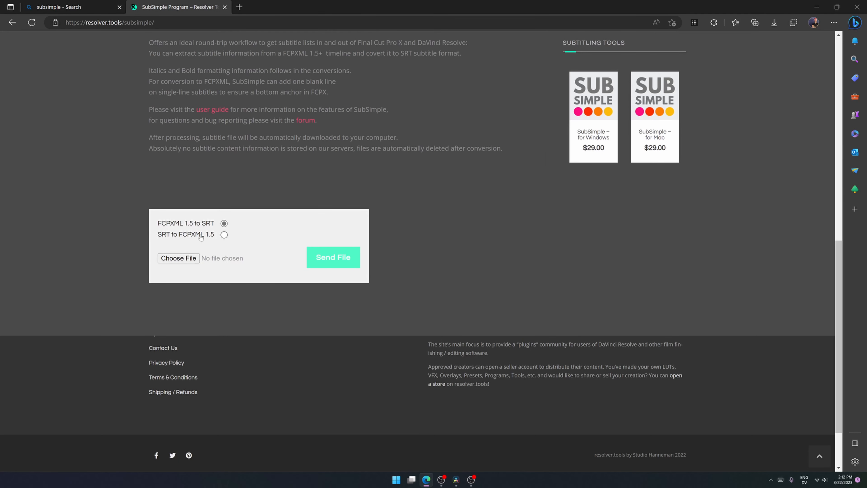
Set conversion to SRT to FCPXML 1.5 at 24 fps with the Arial font
{"action": "left_click", "coordinate": [224, 234]}
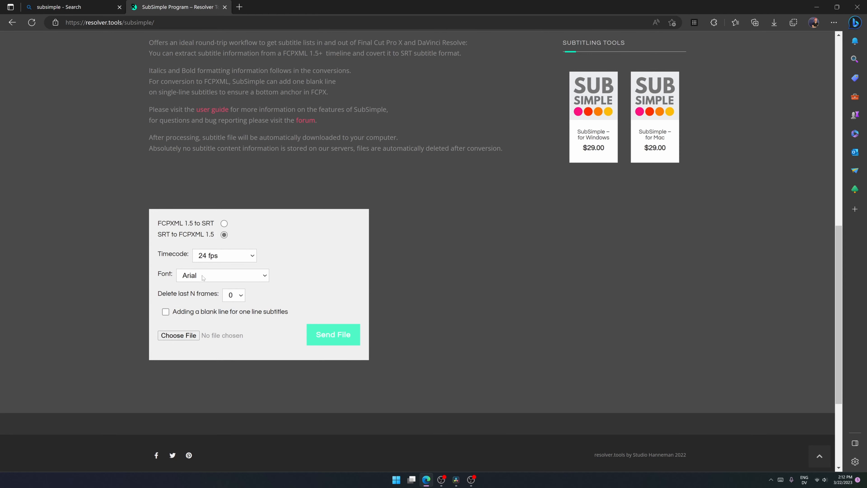
{"action": "left_click", "coordinate": [223, 275]}
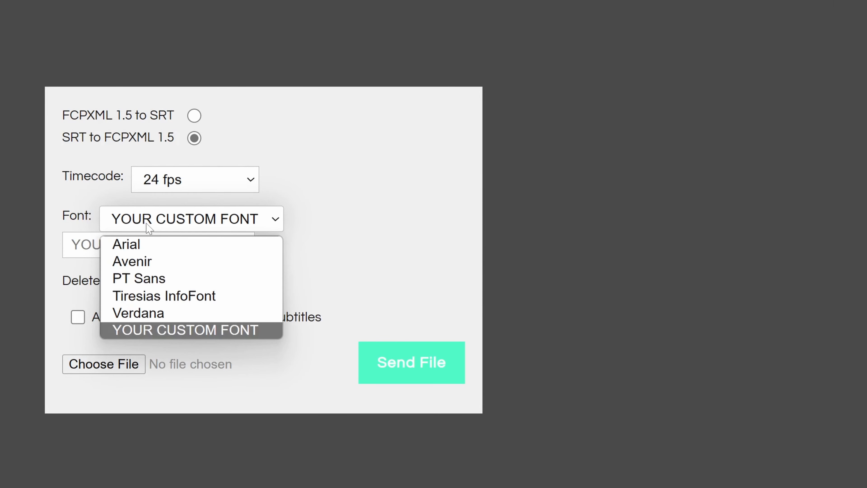
{"action": "mouse_move", "coordinate": [134, 244]}
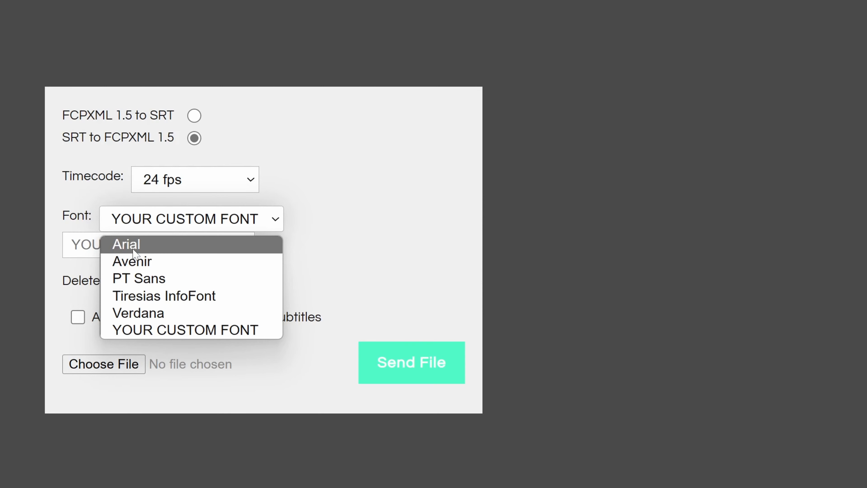
{"action": "left_click", "coordinate": [126, 243]}
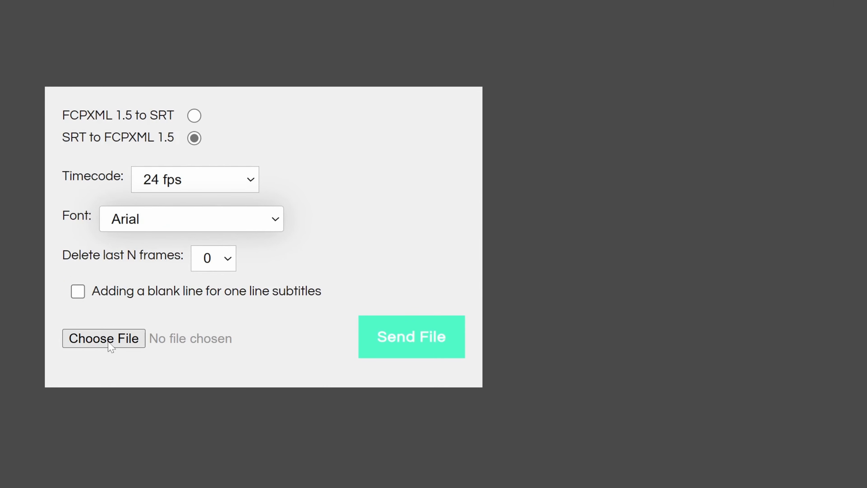
Choose the exported SRT file and send it for conversion
{"action": "left_click", "coordinate": [103, 337]}
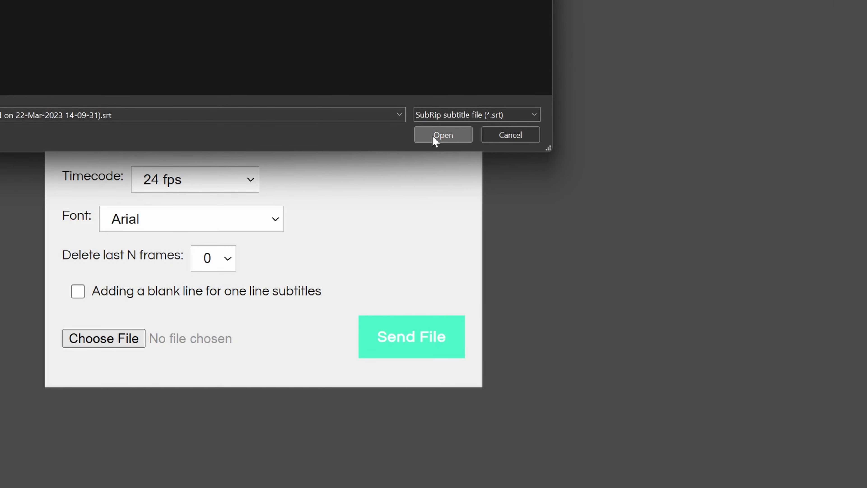
{"action": "left_click", "coordinate": [442, 135]}
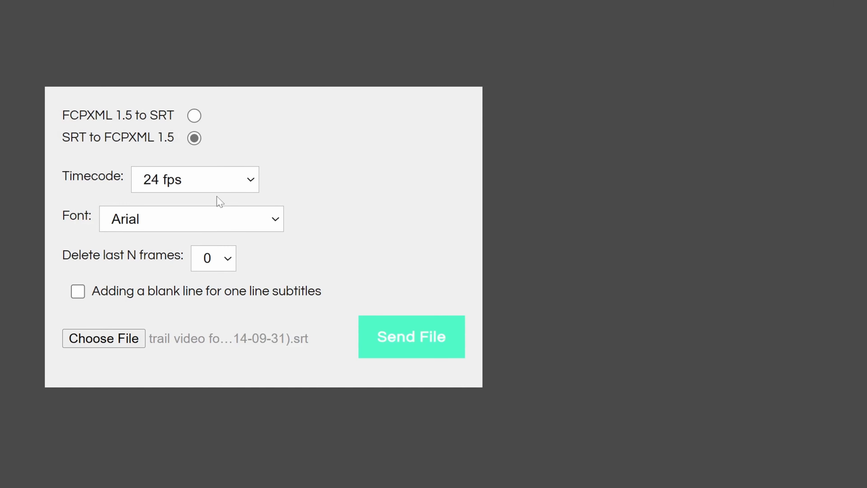
{"action": "left_click", "coordinate": [412, 337]}
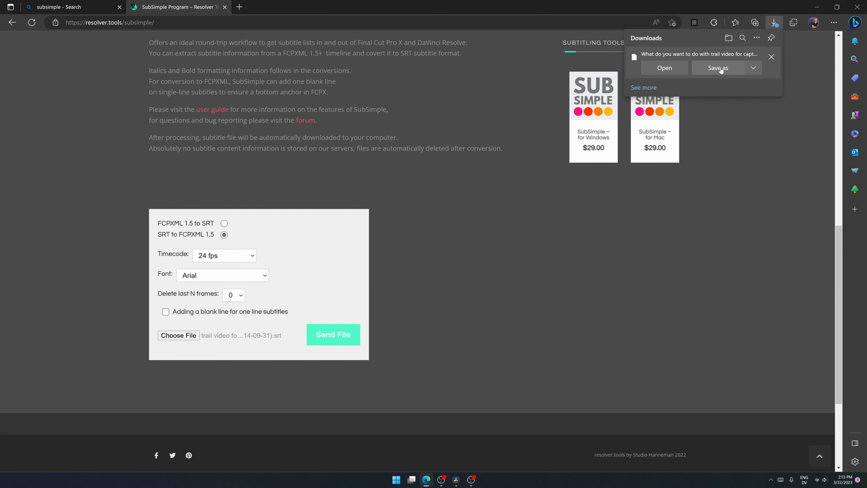
Save the converted FCPXML caption file to the Desktop
{"action": "left_click", "coordinate": [717, 68]}
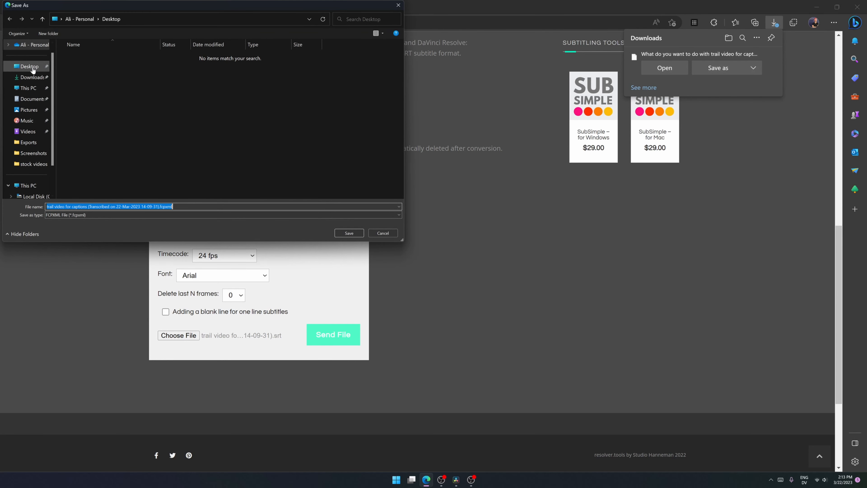
{"action": "left_click", "coordinate": [348, 233]}
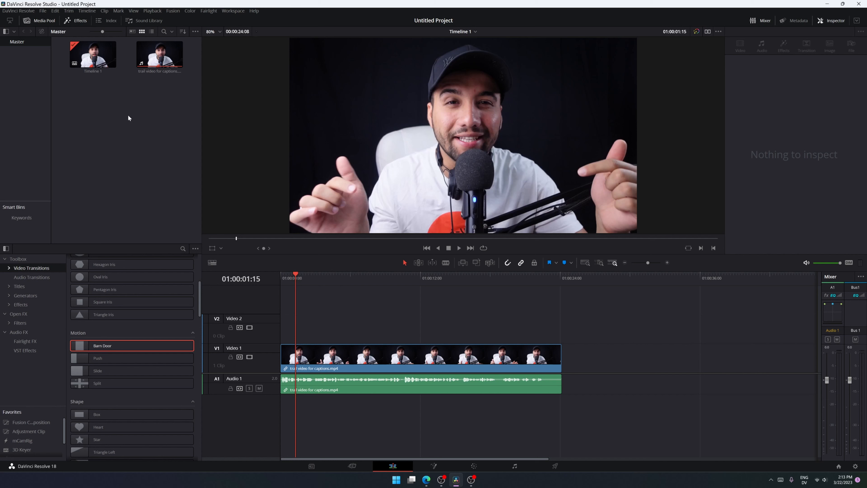
Import the .fcpxml caption file via Timelines > Import > AAF/EDL/XML as a new timeline
{"action": "right_click", "coordinate": [129, 118]}
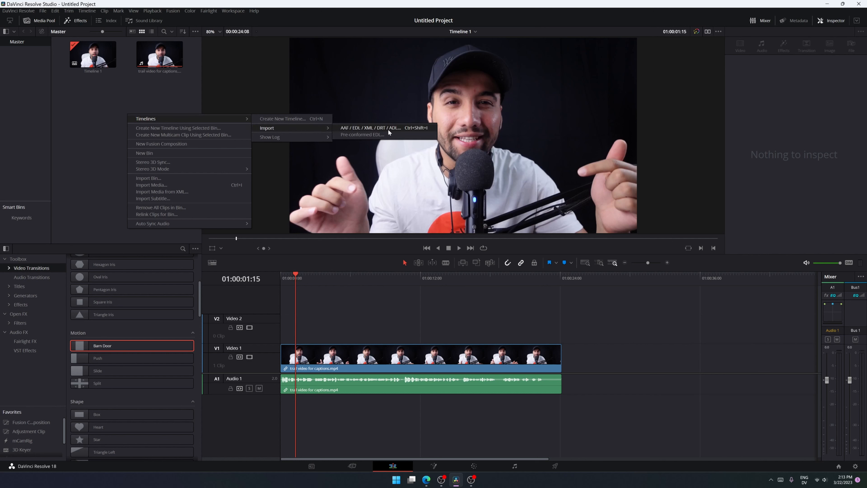
{"action": "left_click", "coordinate": [371, 128]}
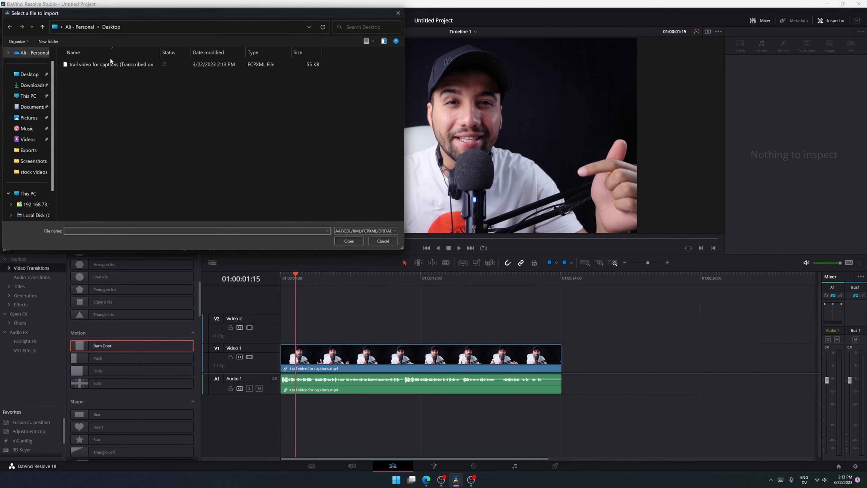
{"action": "left_click", "coordinate": [111, 64]}
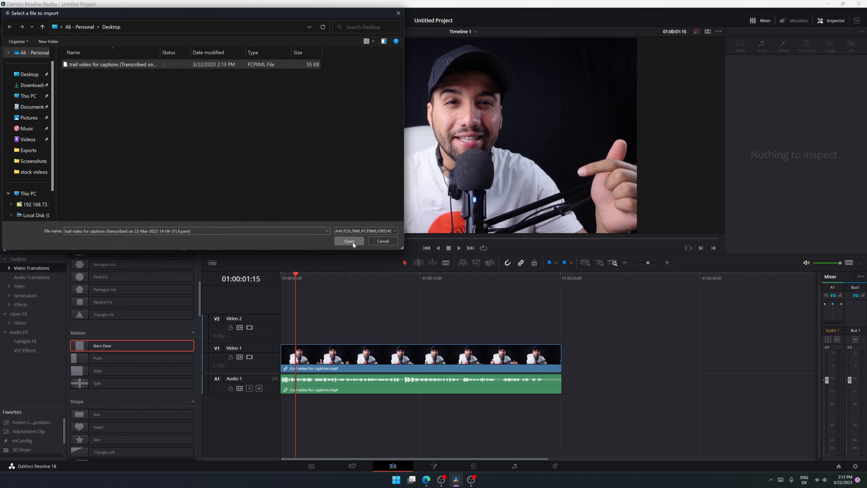
{"action": "left_click", "coordinate": [348, 241]}
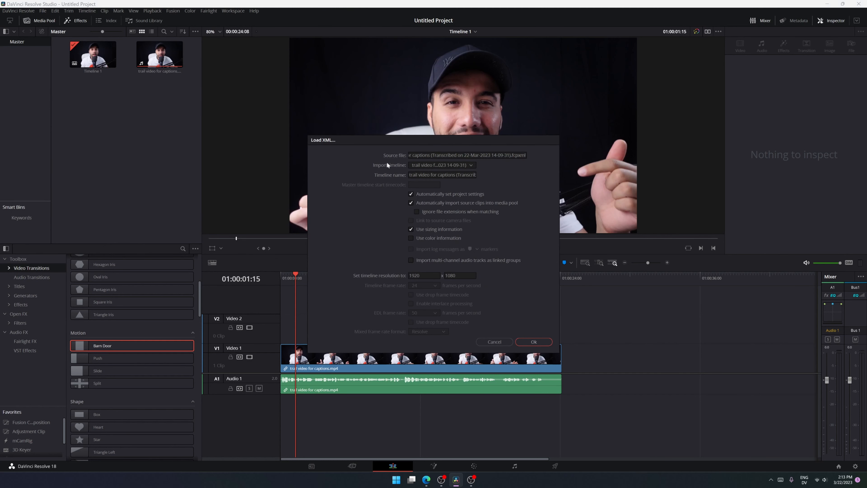
{"action": "mouse_move", "coordinate": [473, 235]}
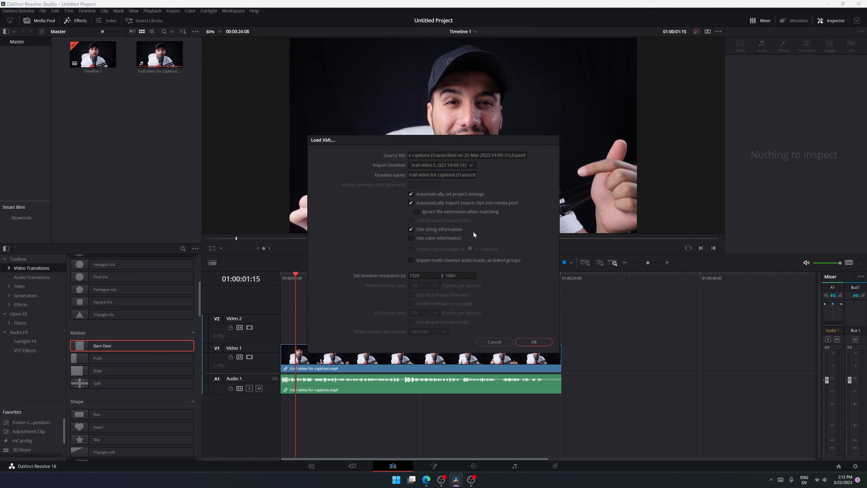
{"action": "left_click", "coordinate": [533, 342]}
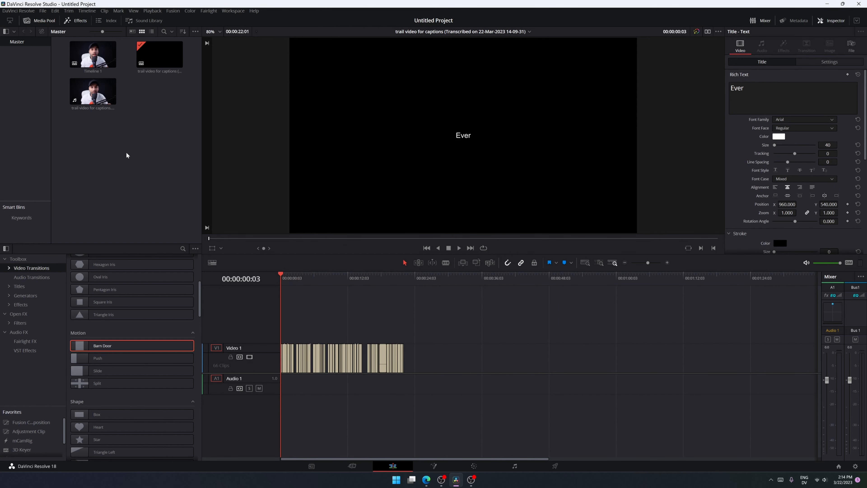
Decompose the nested caption timeline on Video 2 in place into individual word title clips
{"action": "left_click", "coordinate": [93, 92]}
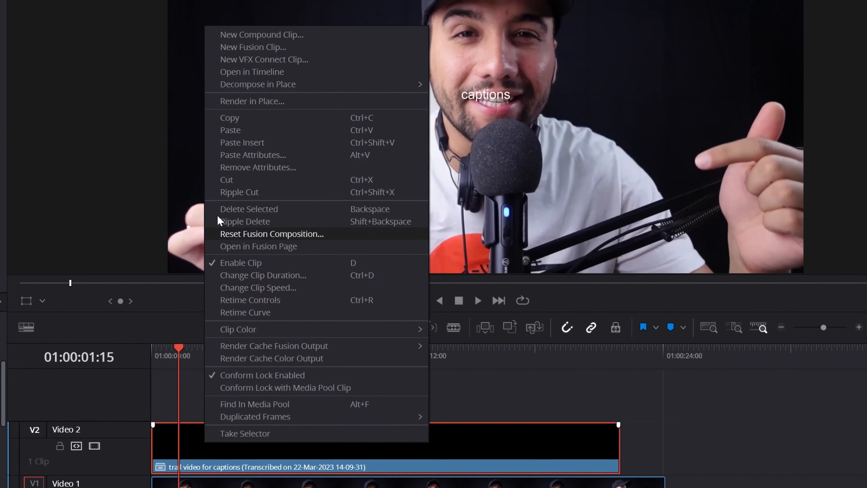
{"action": "mouse_move", "coordinate": [257, 83]}
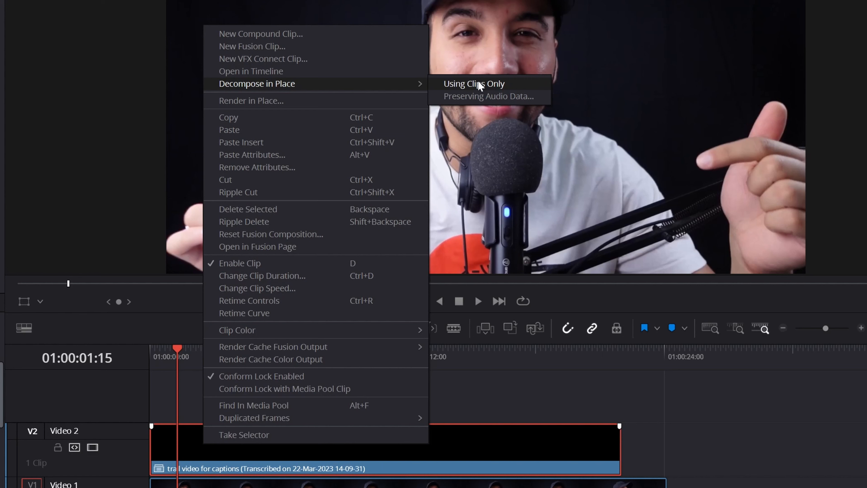
{"action": "left_click", "coordinate": [473, 84]}
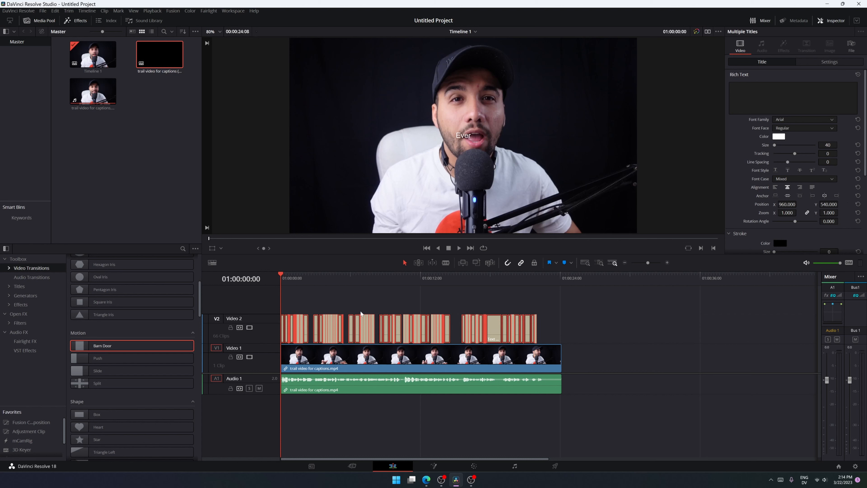
Set all titles to bold Open Sans size 226 at Position Y 238 with bright yellow text
{"action": "left_click", "coordinate": [805, 119]}
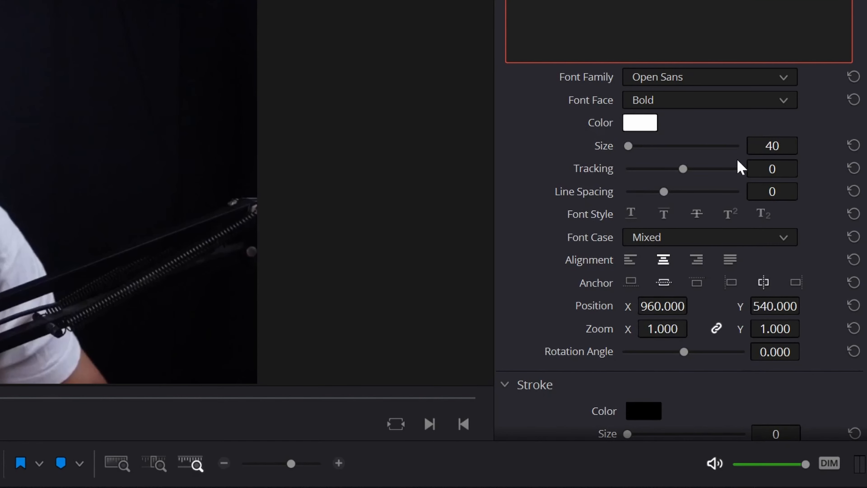
{"action": "left_click", "coordinate": [804, 143]}
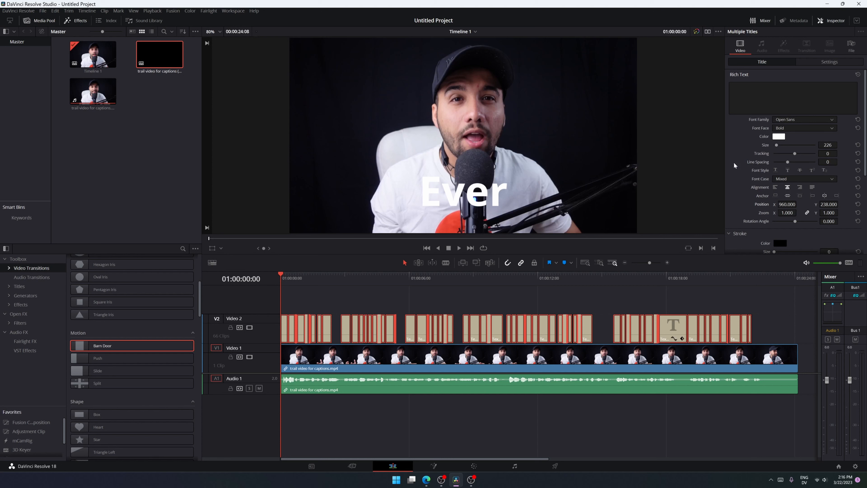
{"action": "left_click", "coordinate": [779, 136]}
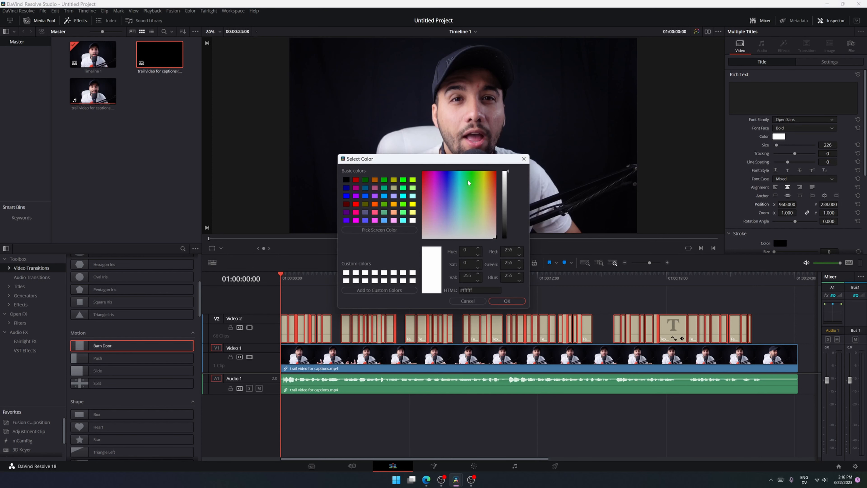
{"action": "left_click", "coordinate": [483, 175]}
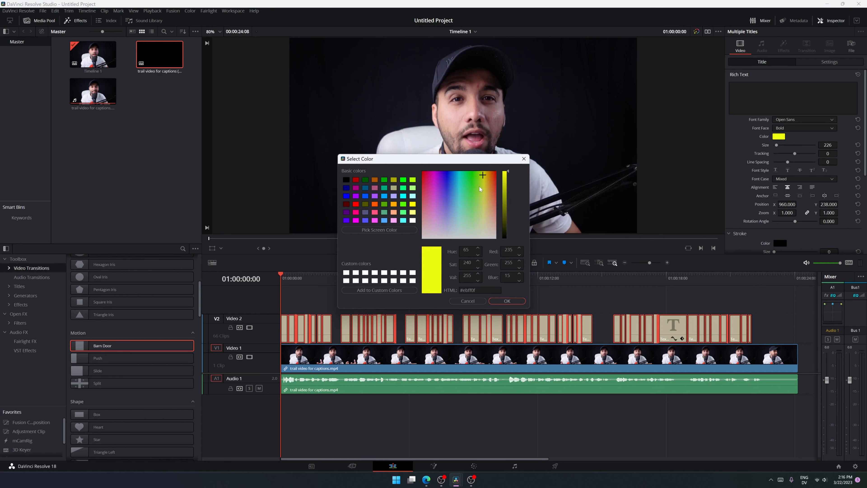
{"action": "left_click", "coordinate": [506, 301]}
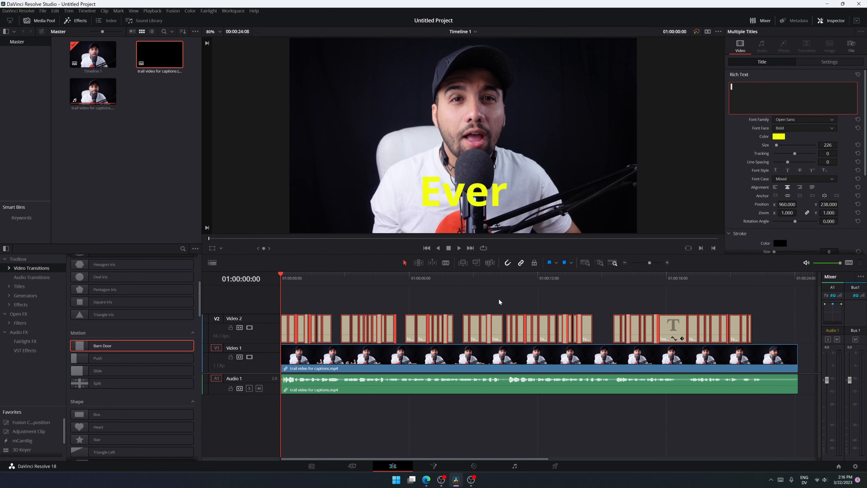
{"action": "scroll", "scroll_direction": "down", "scroll_amount": 3}
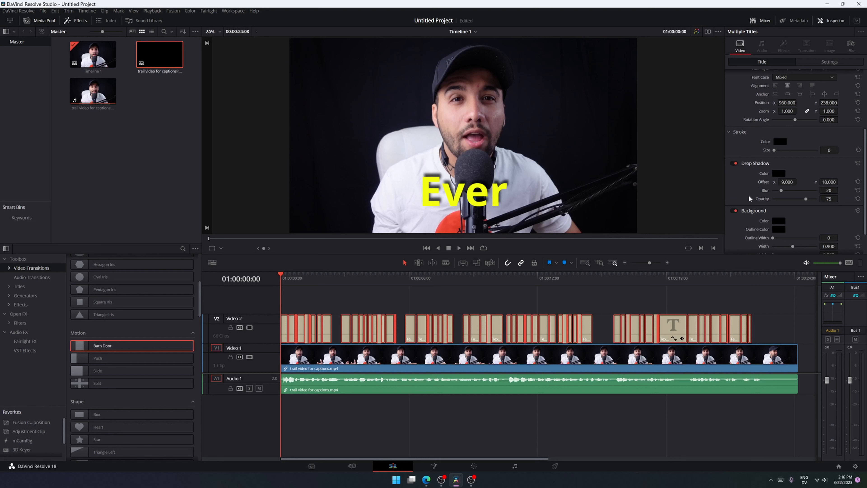
Enable Drop Shadow in the Inspector for the selected caption titles
{"action": "scroll", "scroll_direction": "up", "scroll_amount": 3}
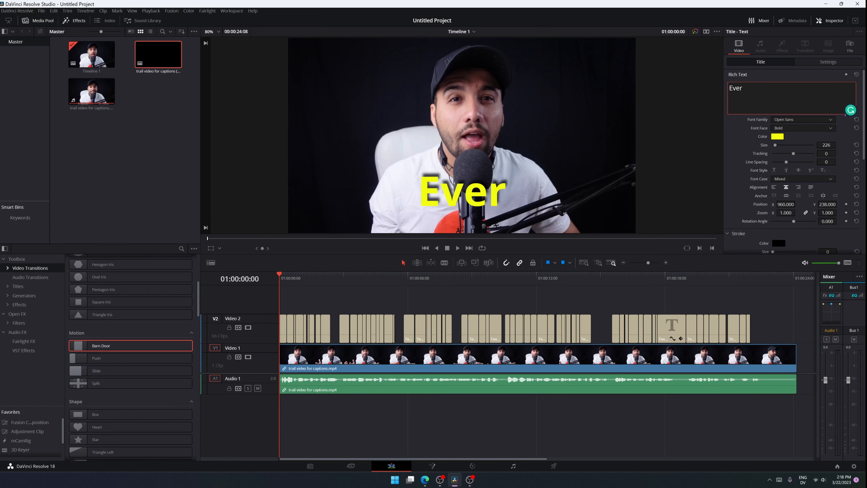
Insert a fire emoji after 'Ever' and raise its Stroke Size to 14 for a black outline
{"action": "left_click", "coordinate": [791, 88]}
{"action": "type", "text": " 🔥"}
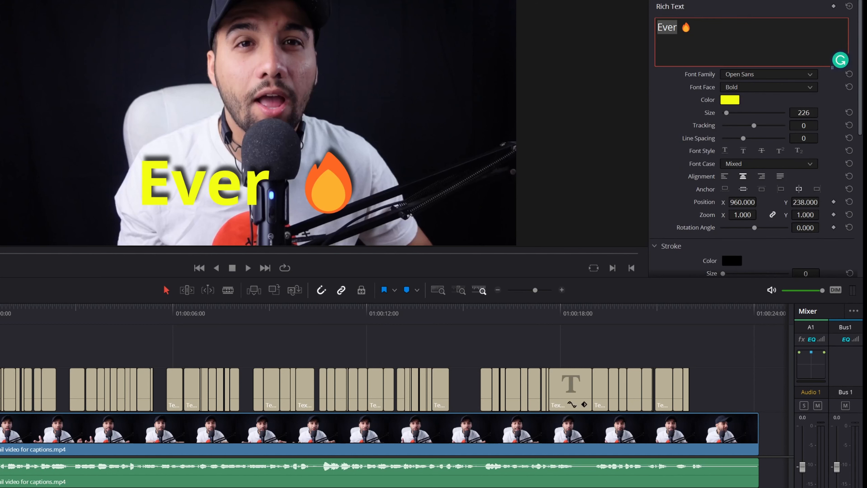
{"action": "scroll", "scroll_direction": "down", "scroll_amount": 3}
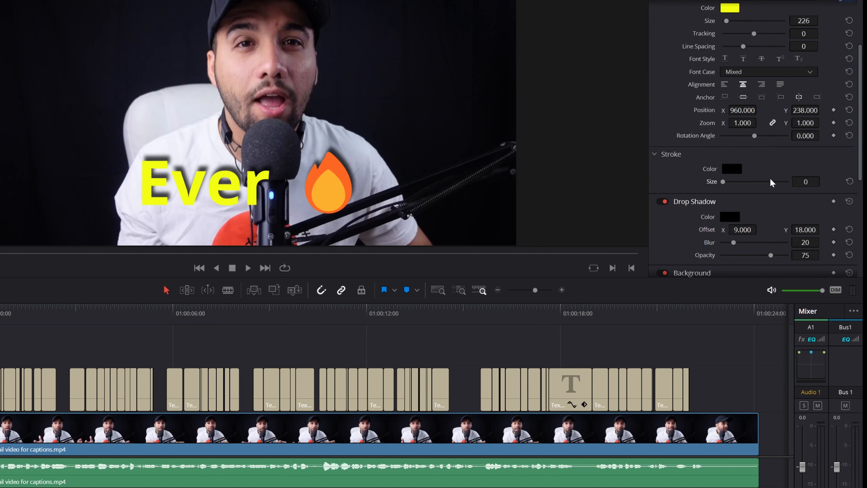
{"action": "left_click", "coordinate": [822, 181]}
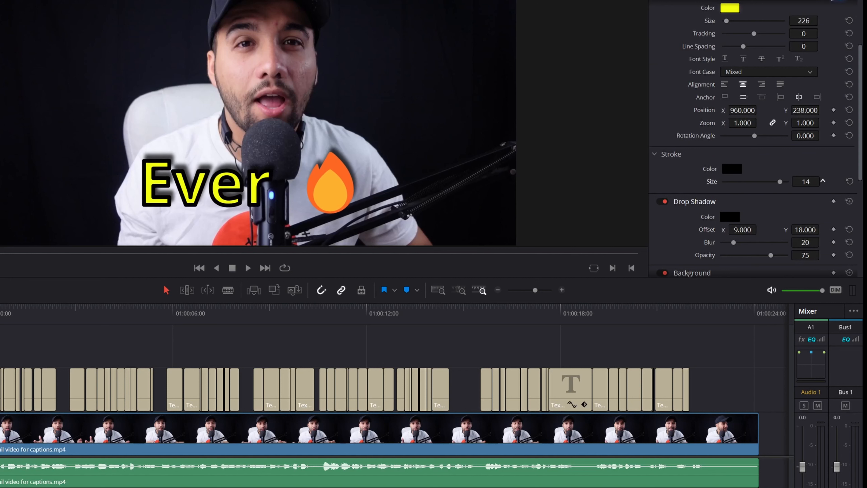
{"action": "mouse_move", "coordinate": [591, 219]}
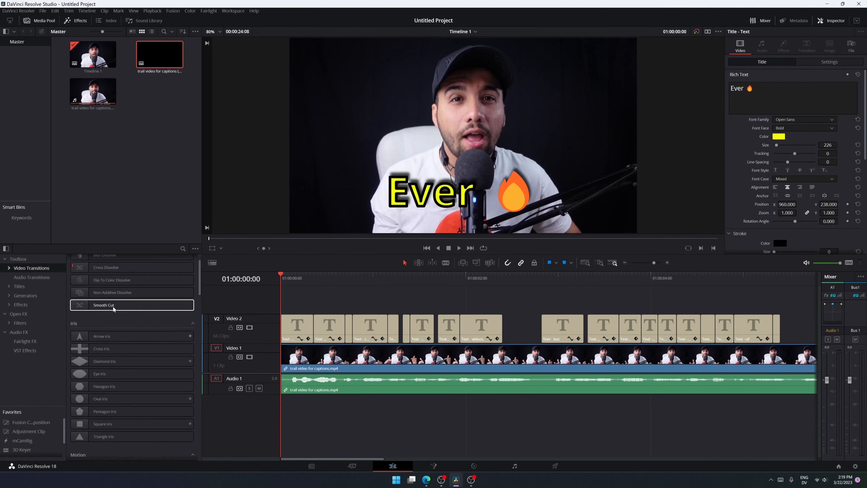
Apply Cross Dissolve and Smooth Cut transitions between the title clips on V2
{"action": "scroll", "scroll_direction": "up", "scroll_amount": 3}
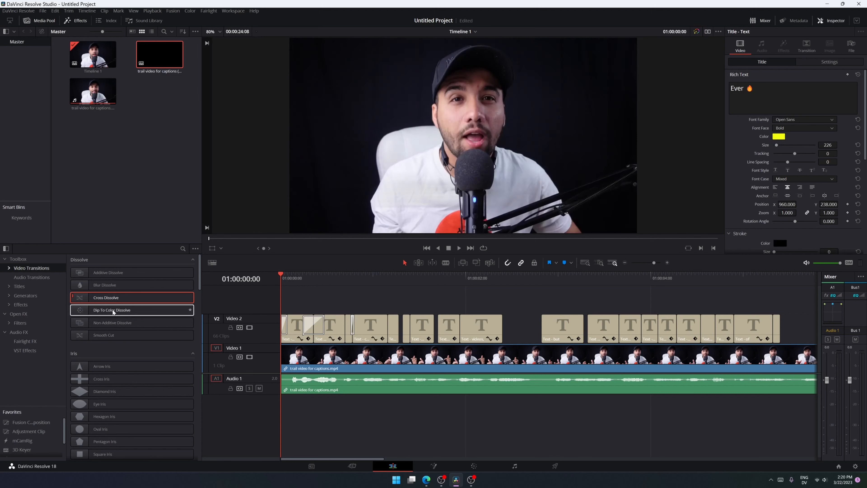
{"action": "left_click", "coordinate": [111, 335]}
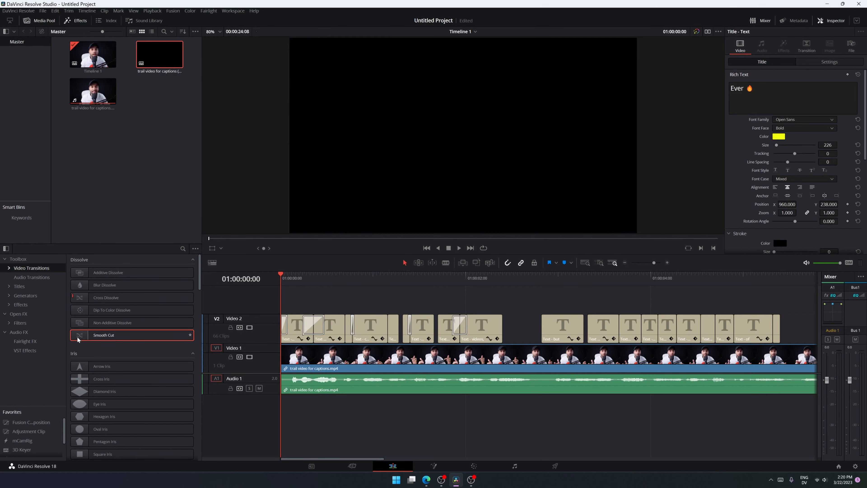